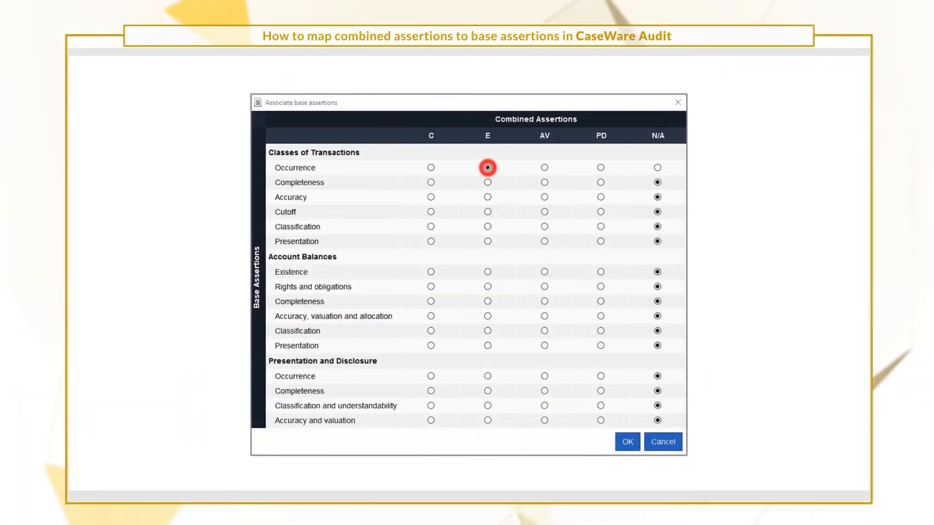
# Step: Link base assertions to combined assertions AV and C in the Associate base assertions dialog
pyautogui.click(543, 227)
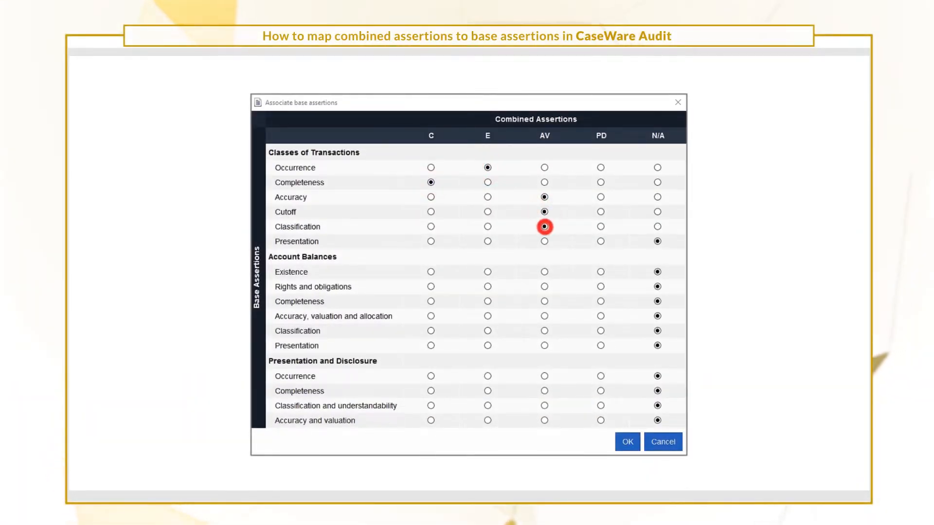
pyautogui.click(429, 301)
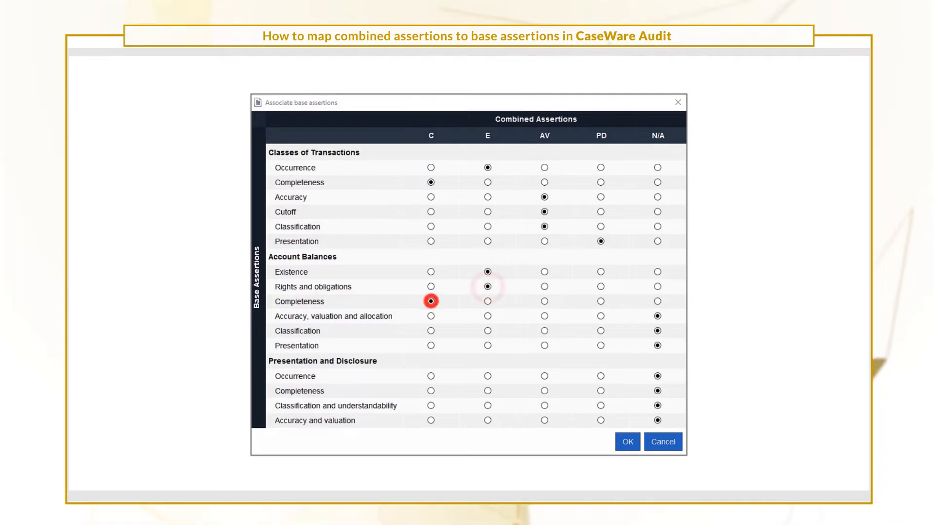
pyautogui.click(601, 345)
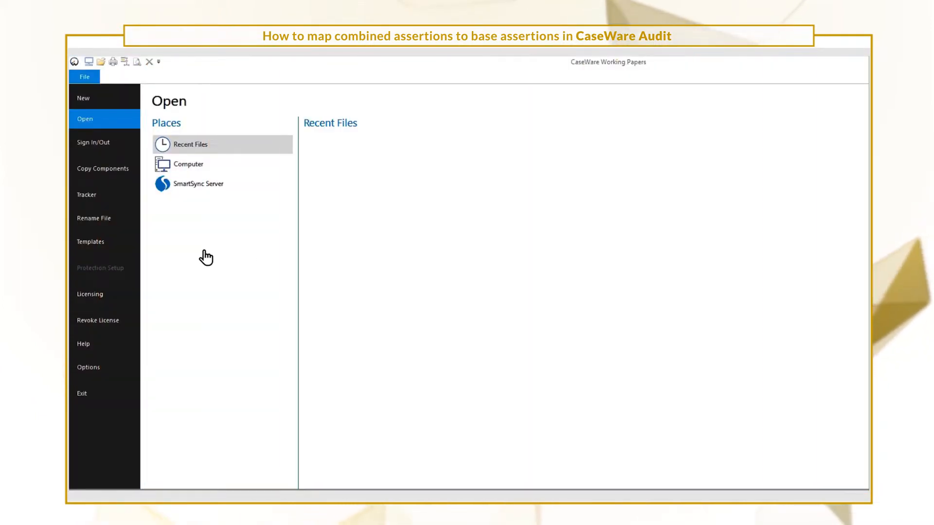
# Step: Open the AuditINT template's AO General options document at its Assertions page
pyautogui.click(89, 241)
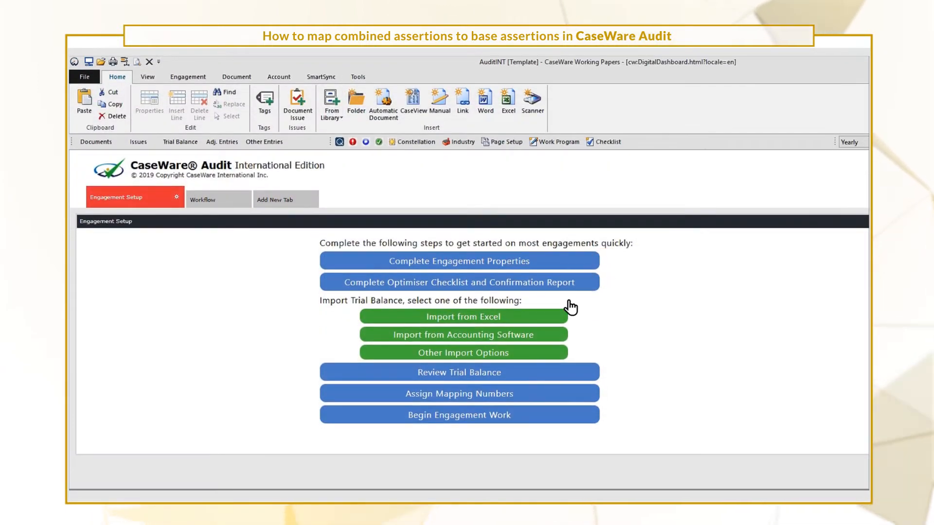
pyautogui.click(96, 142)
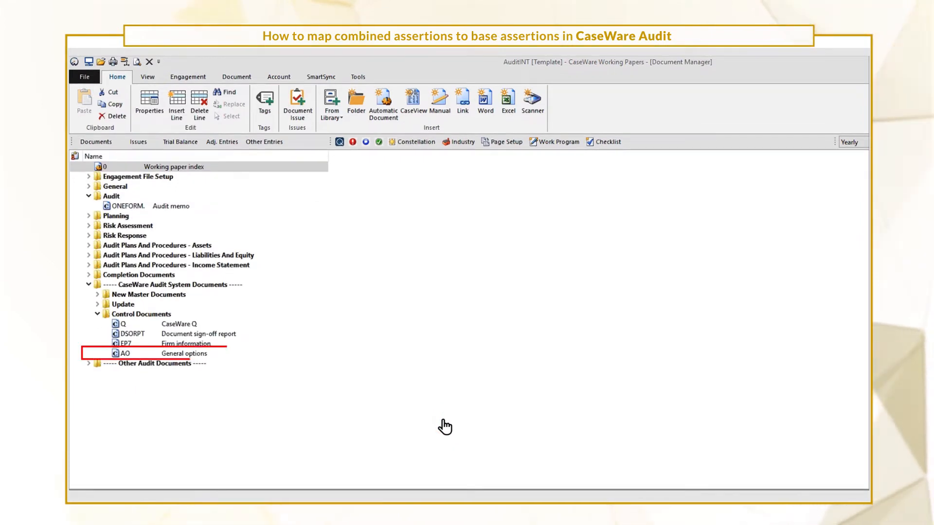
pyautogui.doubleClick(125, 353)
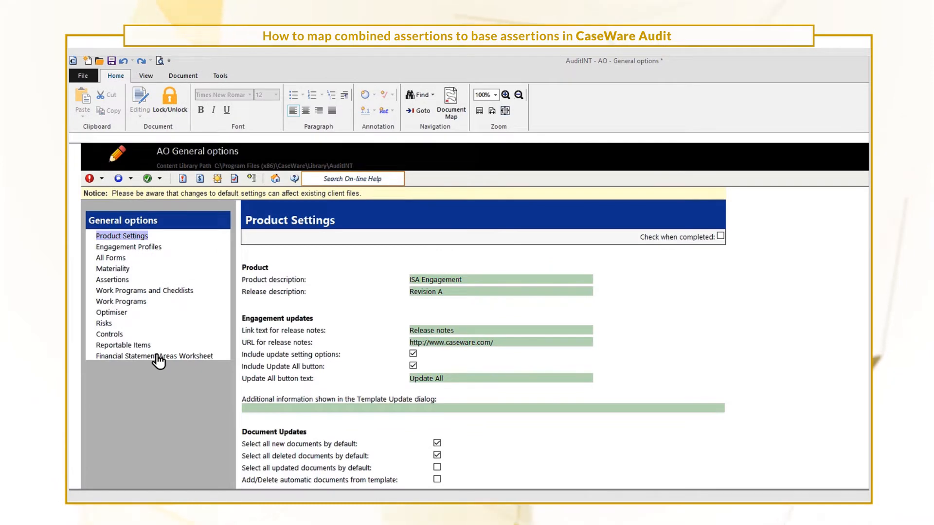
pyautogui.click(112, 280)
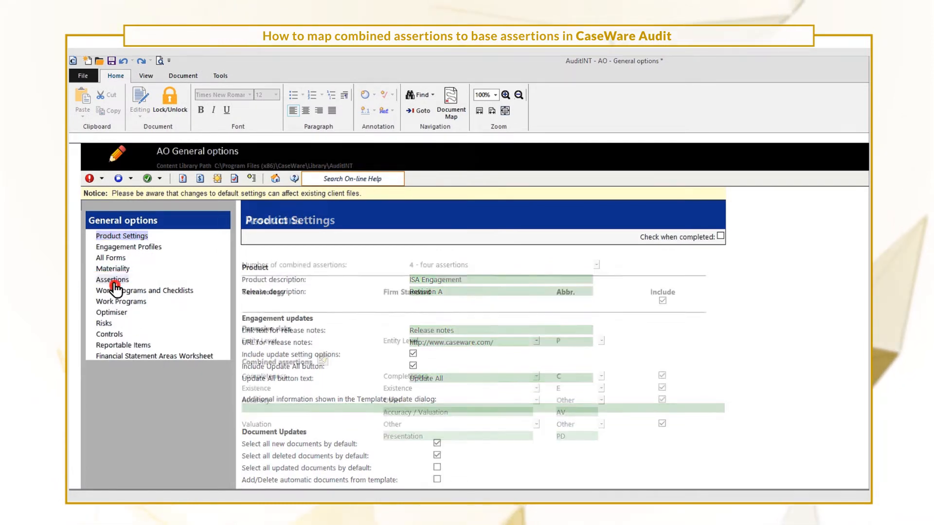
pyautogui.click(111, 279)
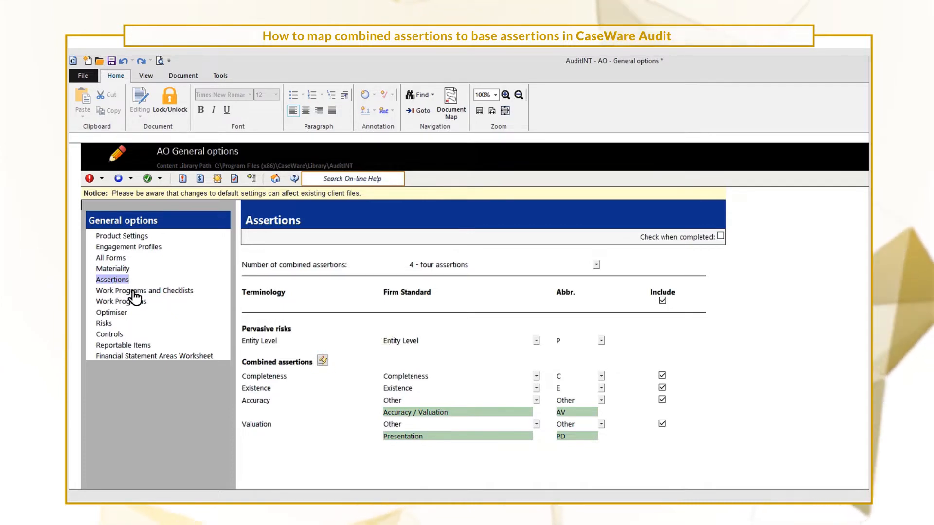
pyautogui.click(321, 361)
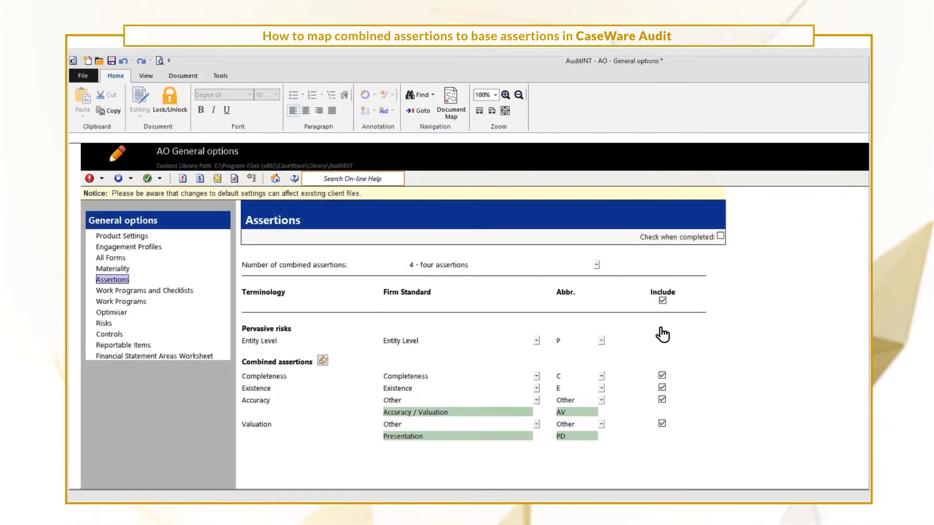
# Step: Raise the number of combined assertions from four to five
pyautogui.click(595, 264)
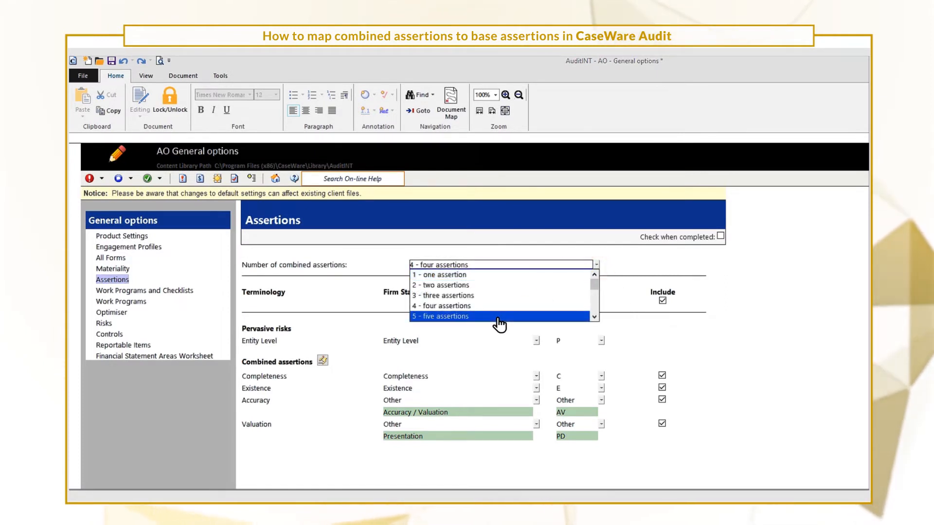
pyautogui.click(440, 316)
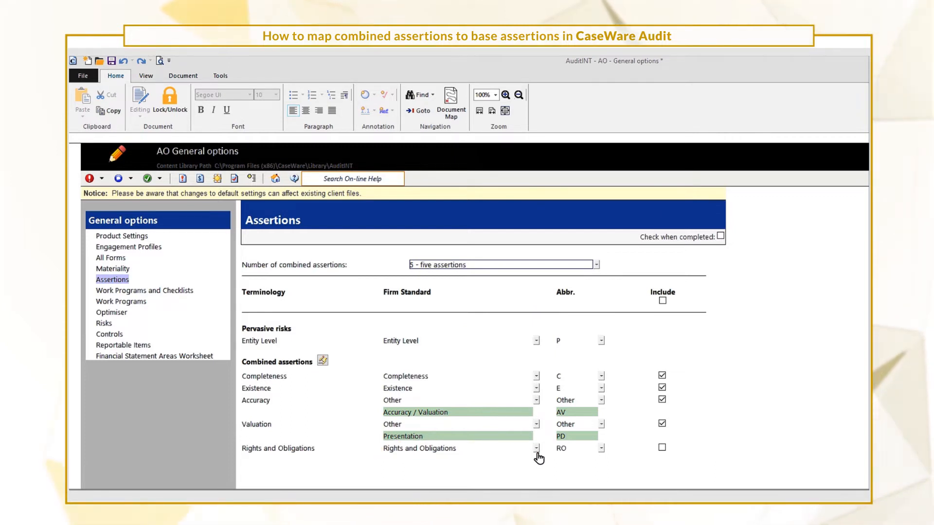
# Step: Name the fifth assertion Cut-off with custom abbreviation CO and mark it included
pyautogui.click(535, 448)
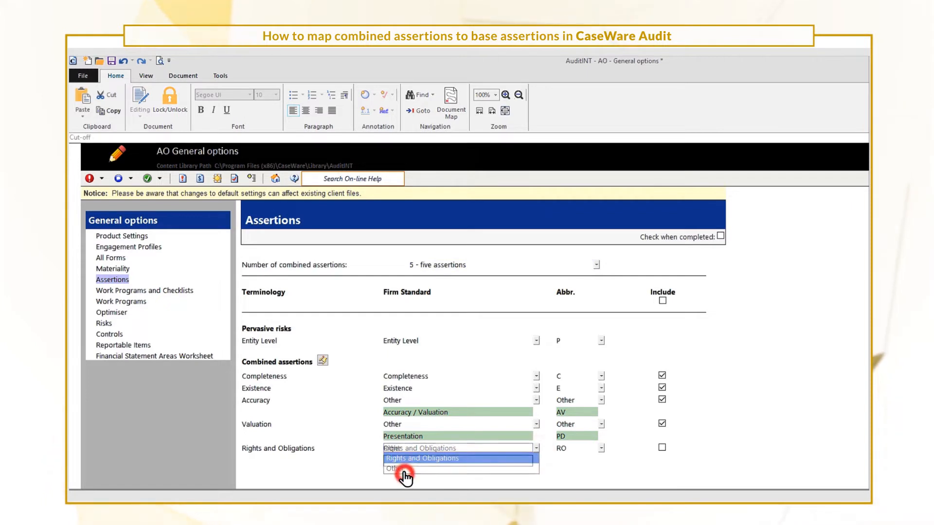
pyautogui.click(393, 469)
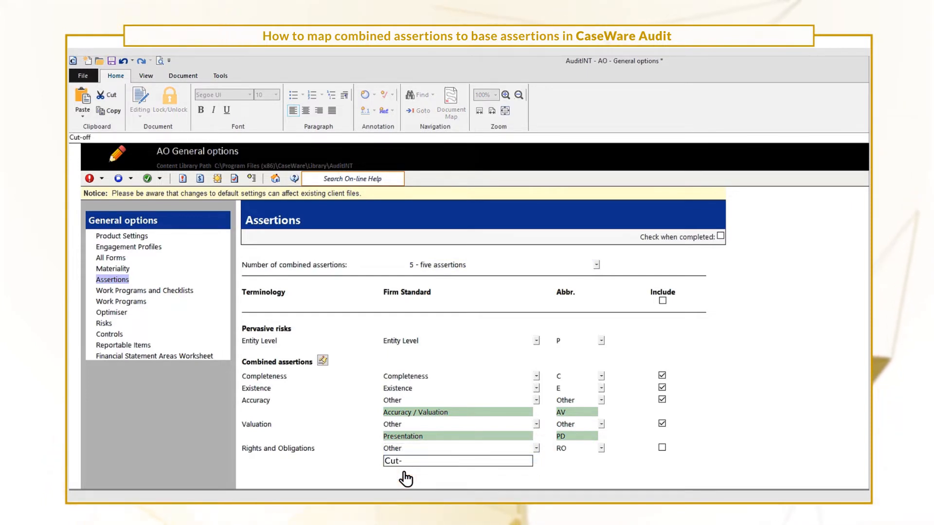
pyautogui.write('off')
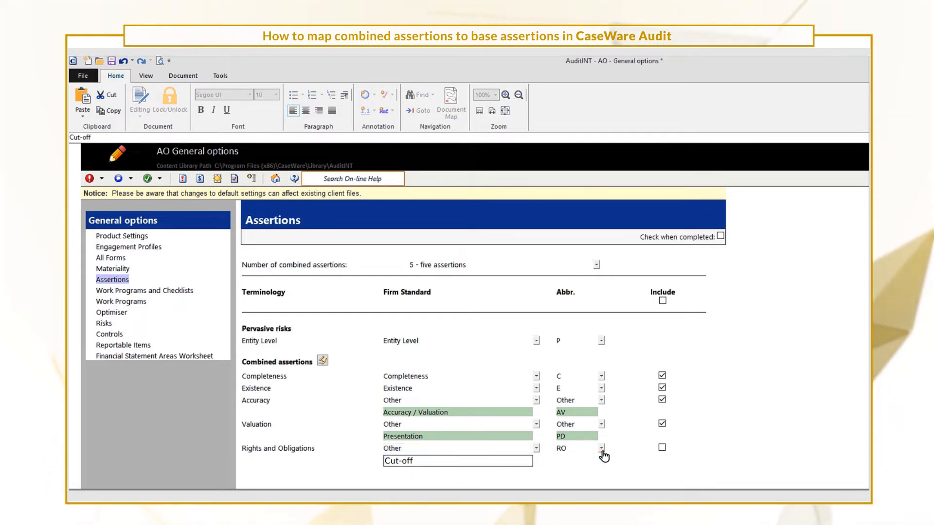
pyautogui.click(601, 447)
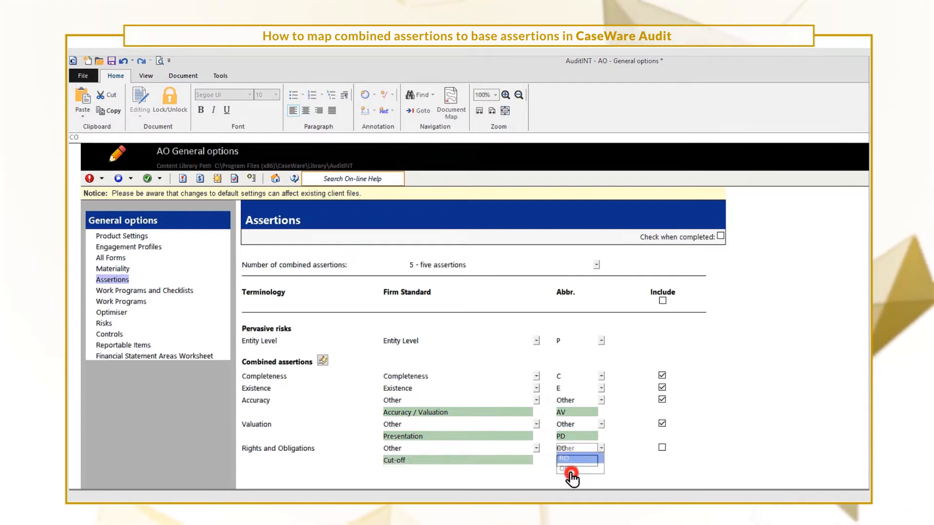
pyautogui.click(564, 469)
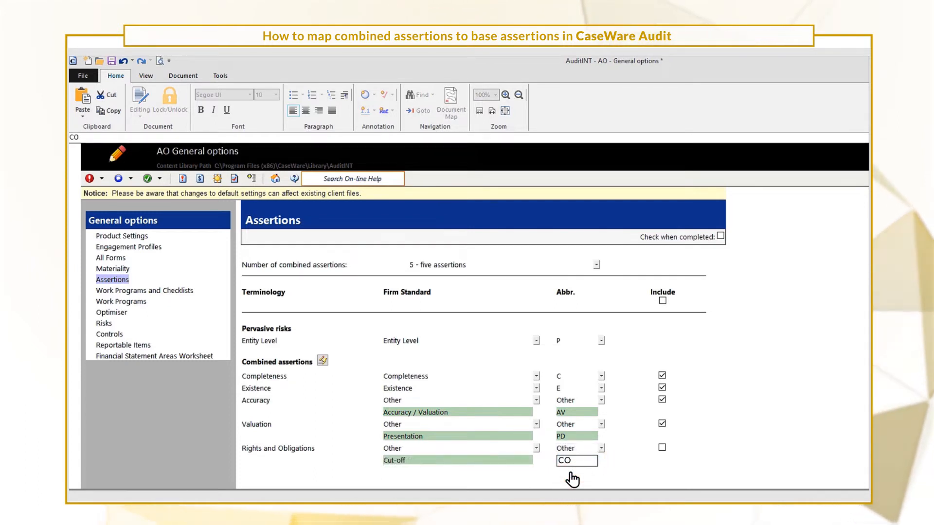
pyautogui.click(661, 447)
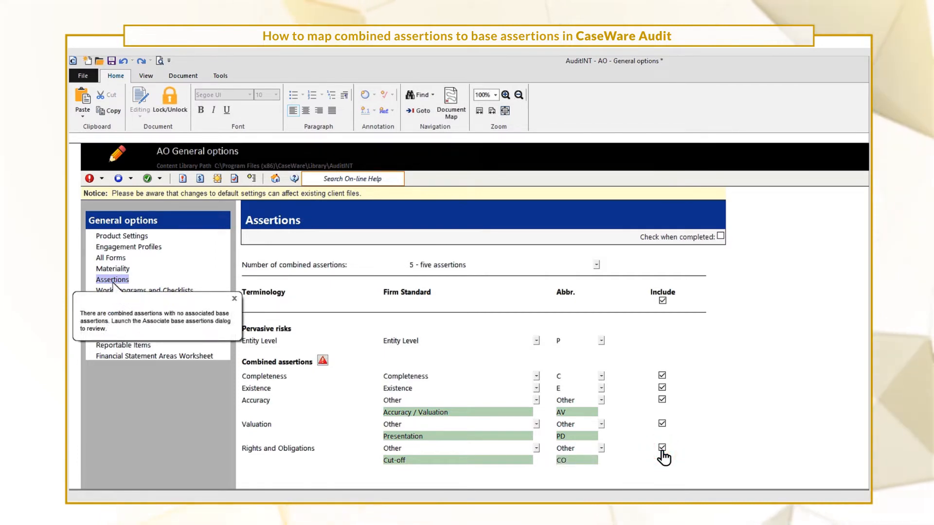
# Step: Map the new CO combined assertion to its base assertion in Associate base assertions
pyautogui.click(322, 361)
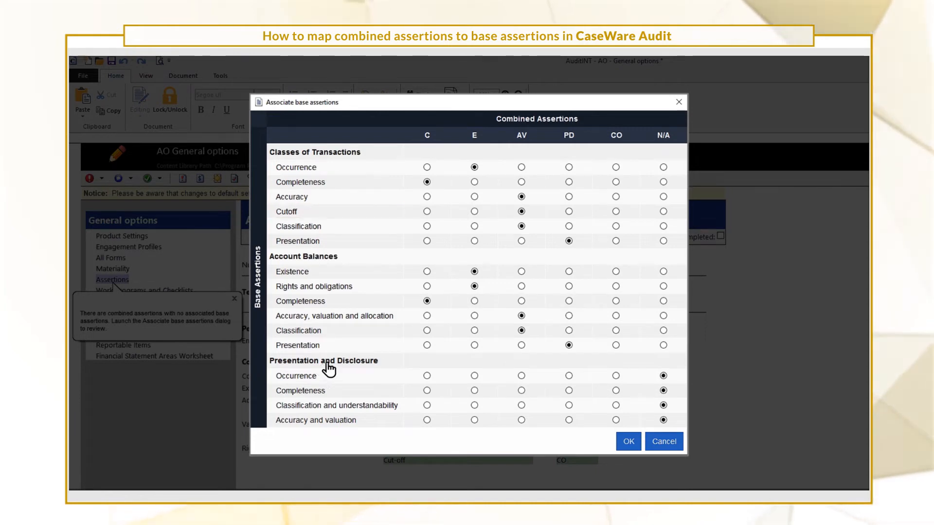
pyautogui.click(616, 211)
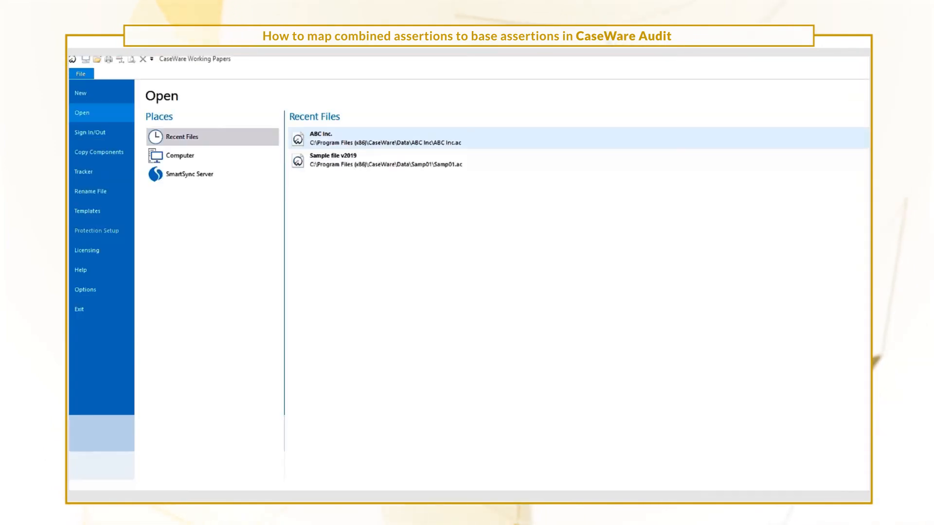
# Step: In ABC Inc., add CO - Cut-off to Property, plant and equipment's relevant assertions
pyautogui.doubleClick(324, 138)
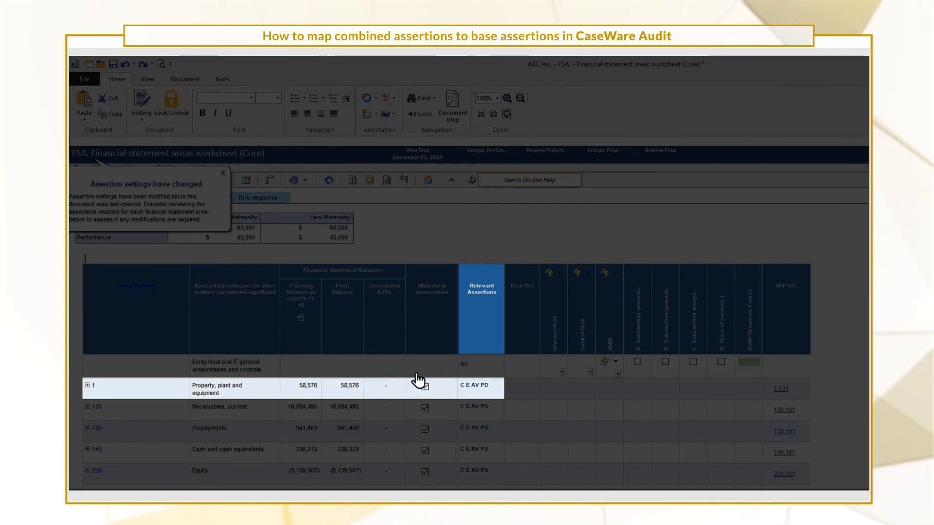
pyautogui.rightClick(473, 390)
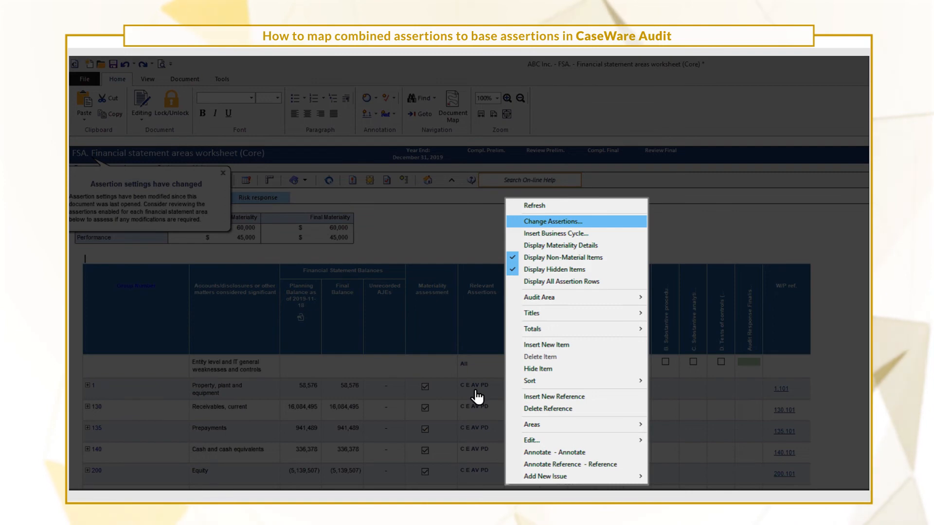
pyautogui.click(551, 221)
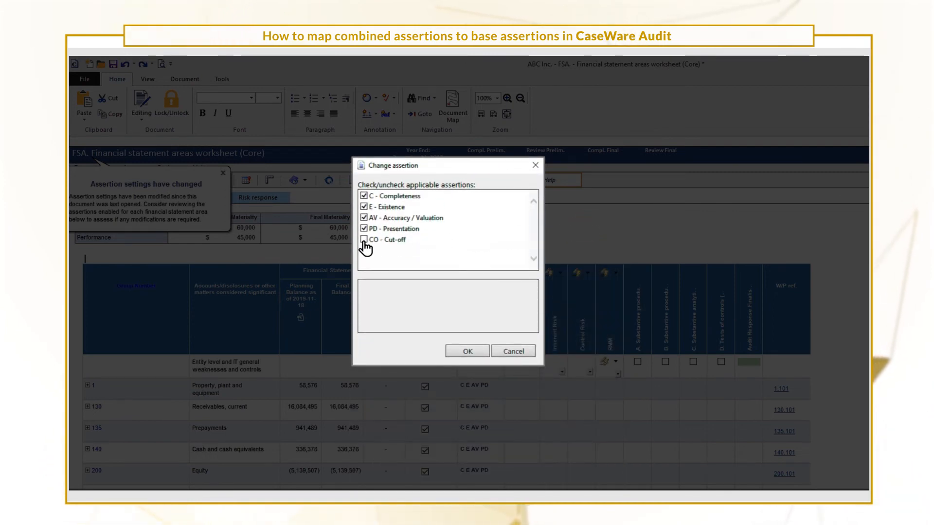
pyautogui.click(360, 241)
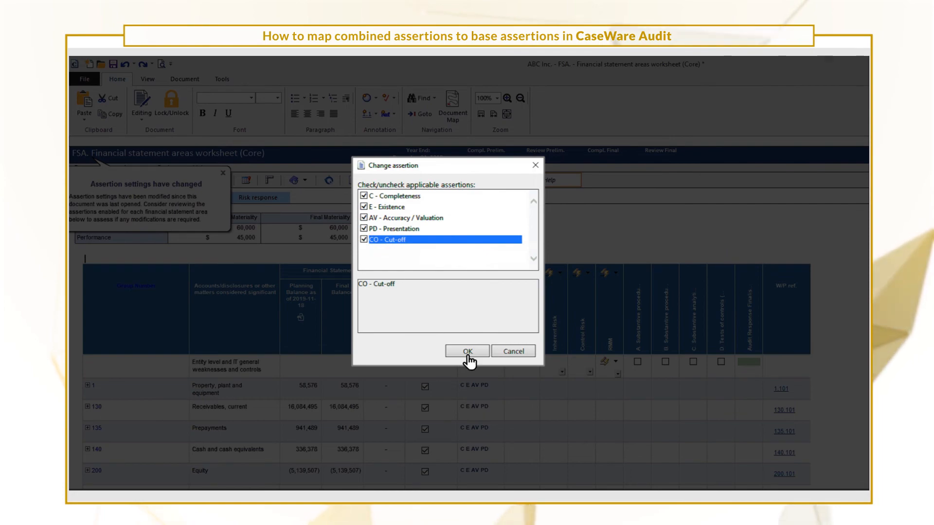
pyautogui.click(467, 351)
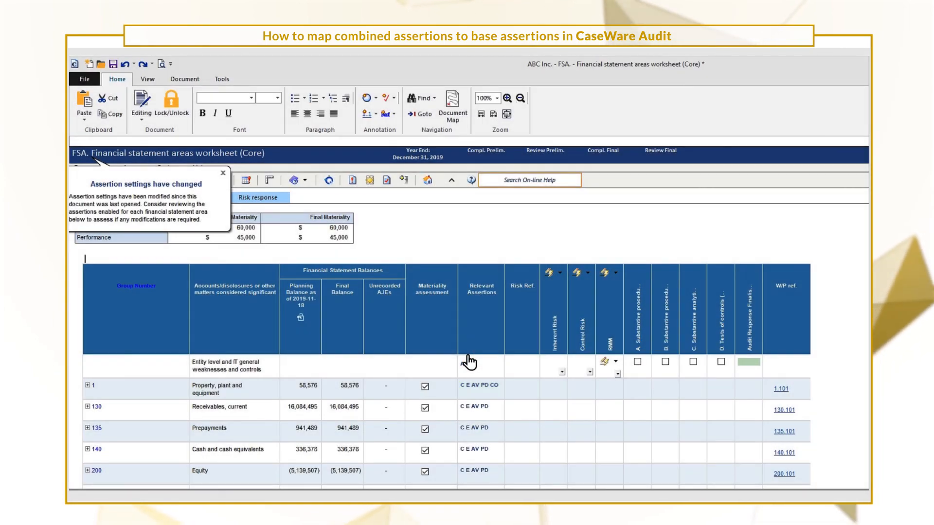